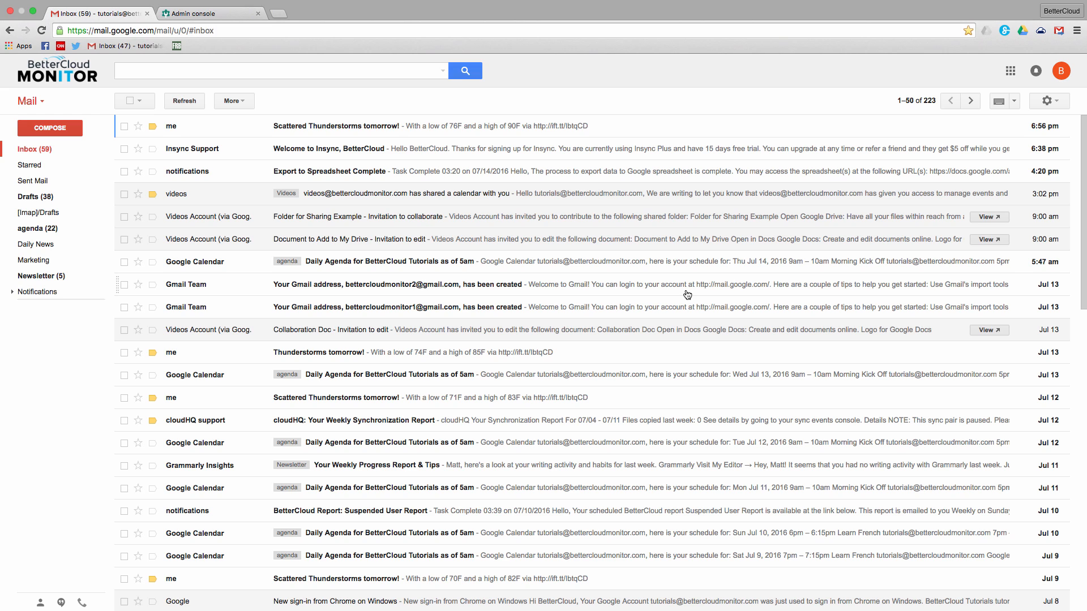
mouse_move(853, 233)
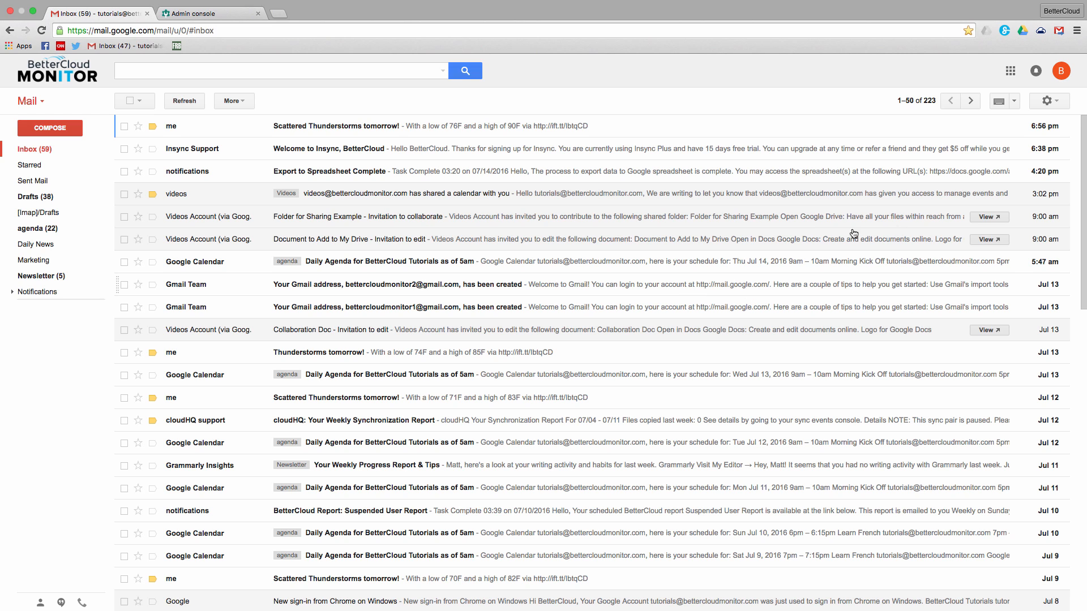
Open Gmail's full settings from the gear menu, save the Labs tab, and reach Labels.
left_click(1049, 101)
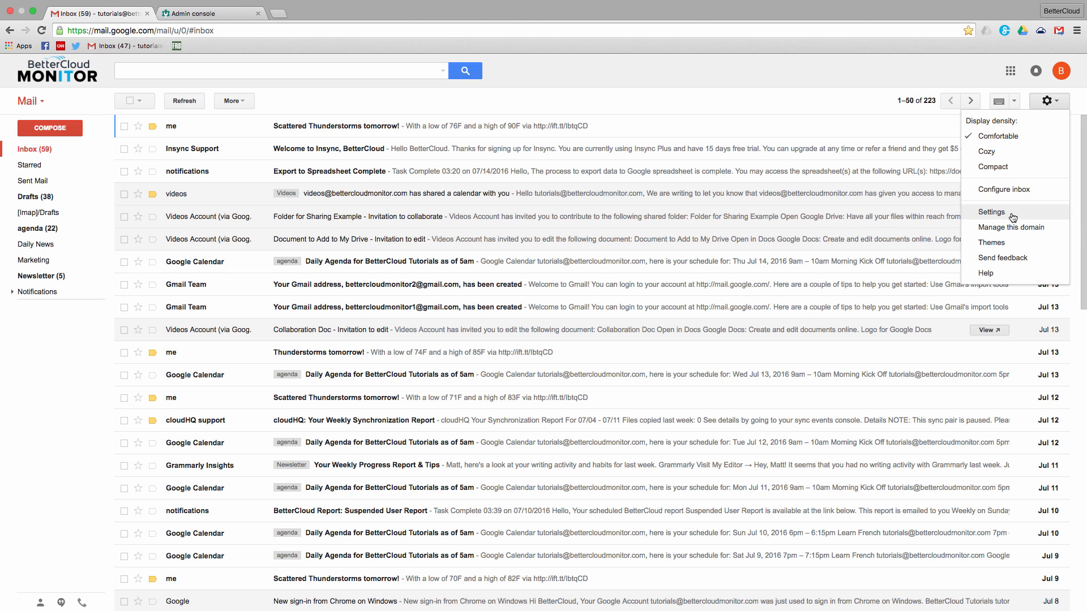
left_click(991, 212)
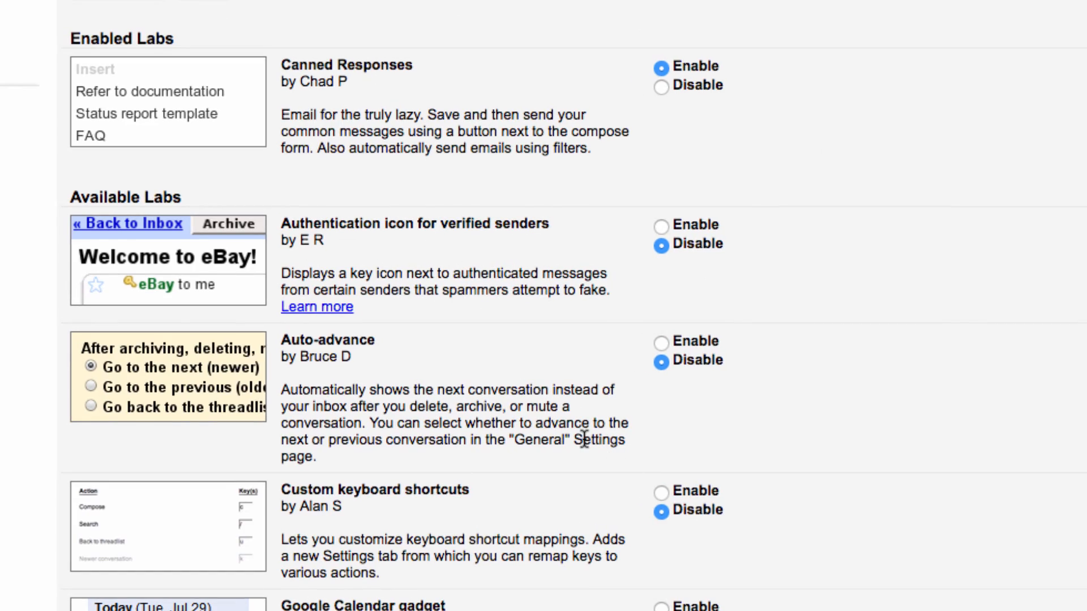
scroll("down", 3)
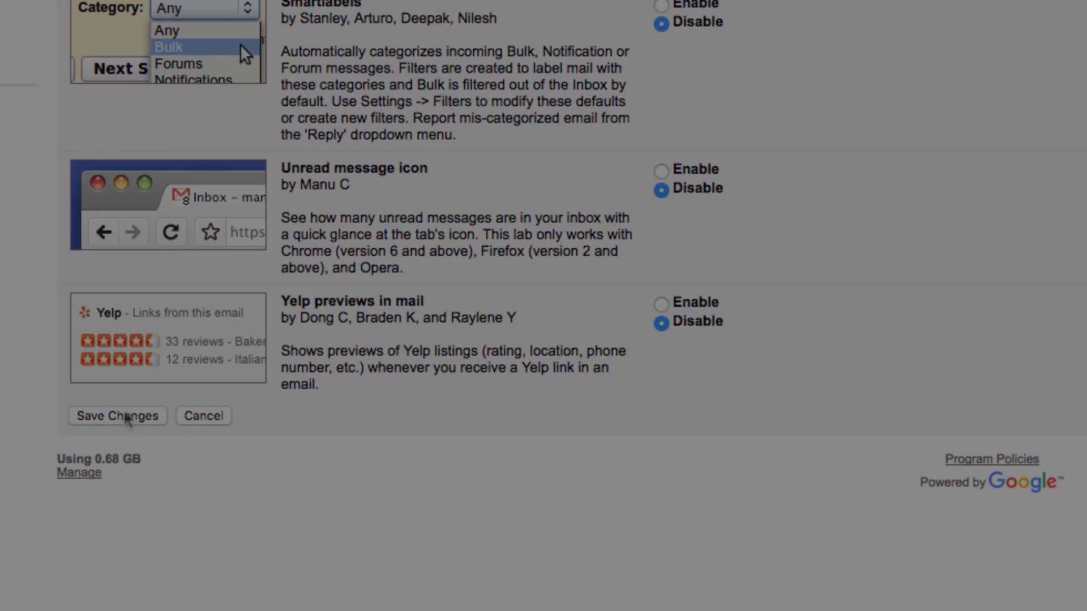
left_click(166, 125)
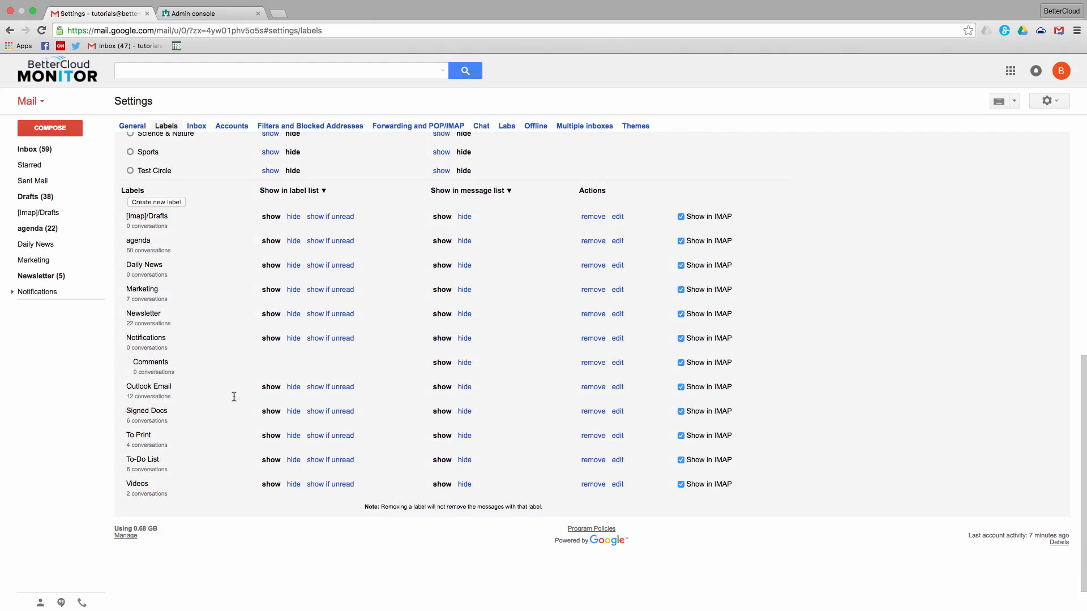
Add a new Gmail label called 'Follow Up'.
left_click(156, 202)
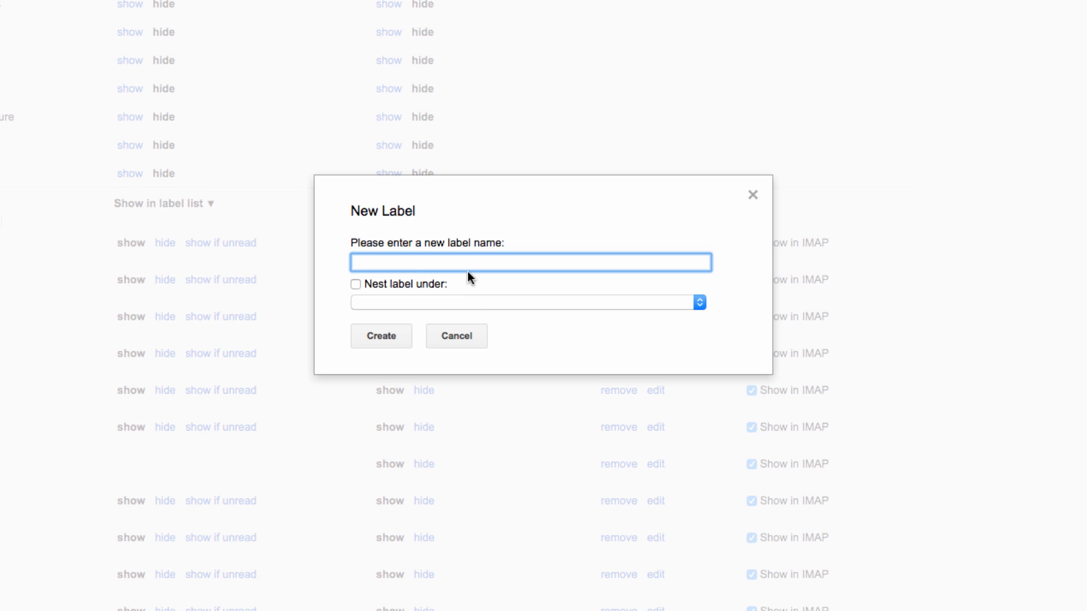
type("Follow Up")
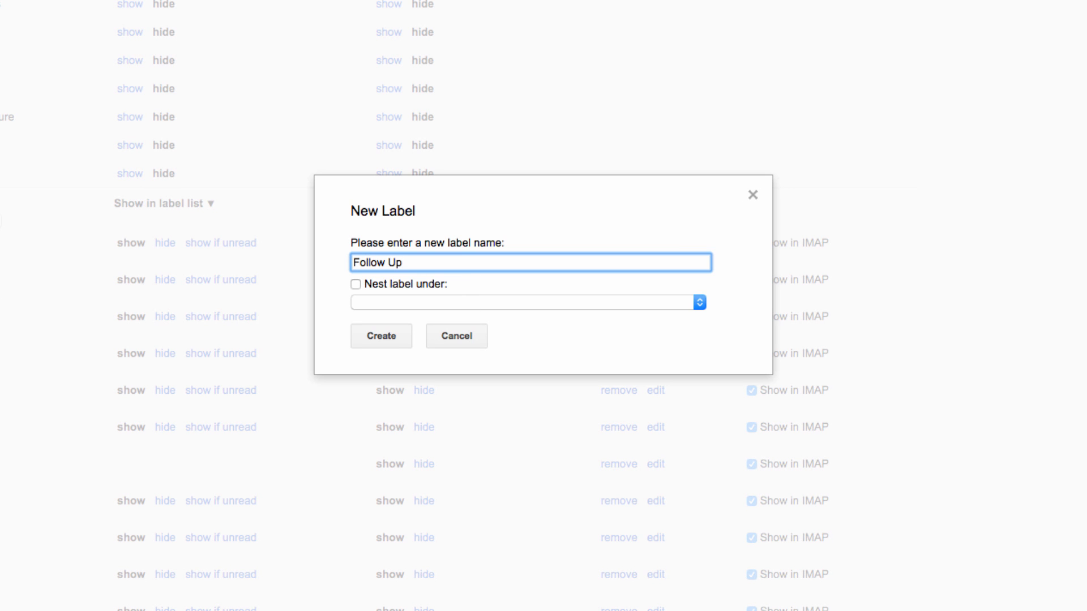
left_click(381, 335)
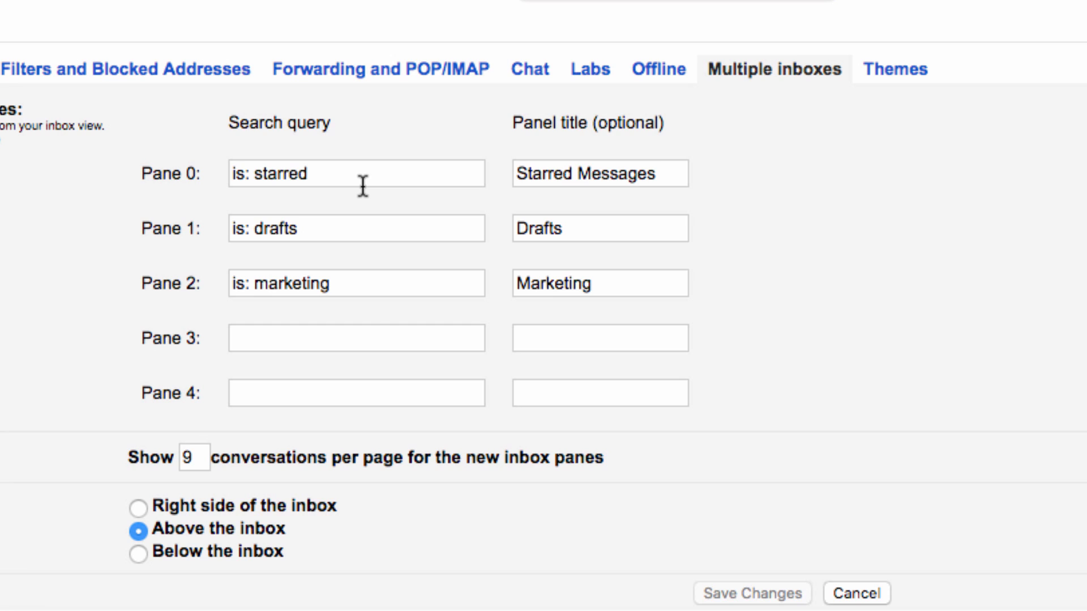
mouse_move(325, 248)
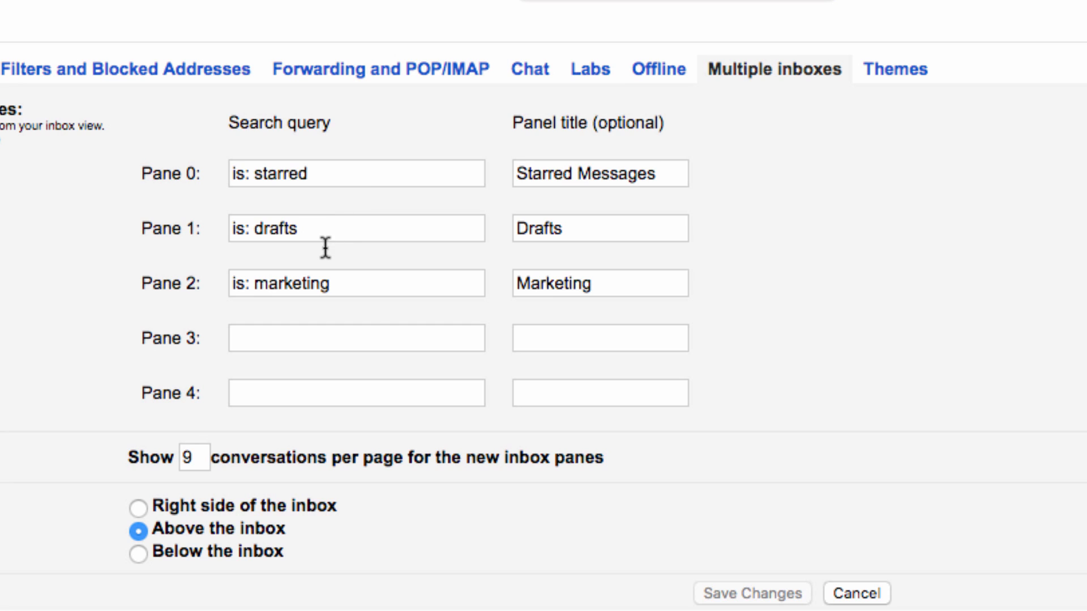
Replace Pane 1's drafts query with Follow Up, title it 'Follow Up', and save.
double_click(263, 228)
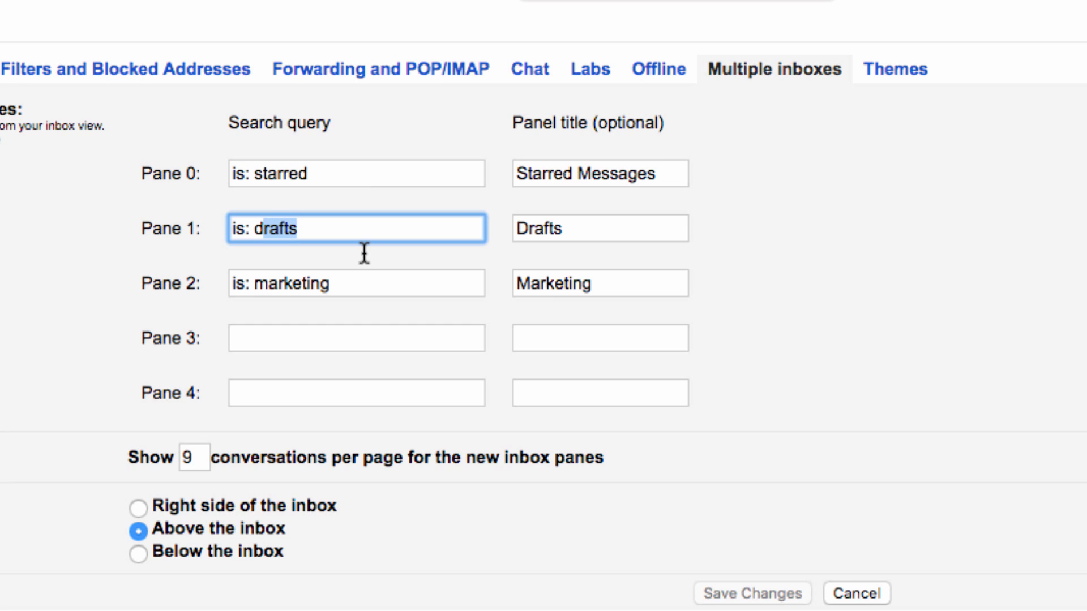
key("Backspace")
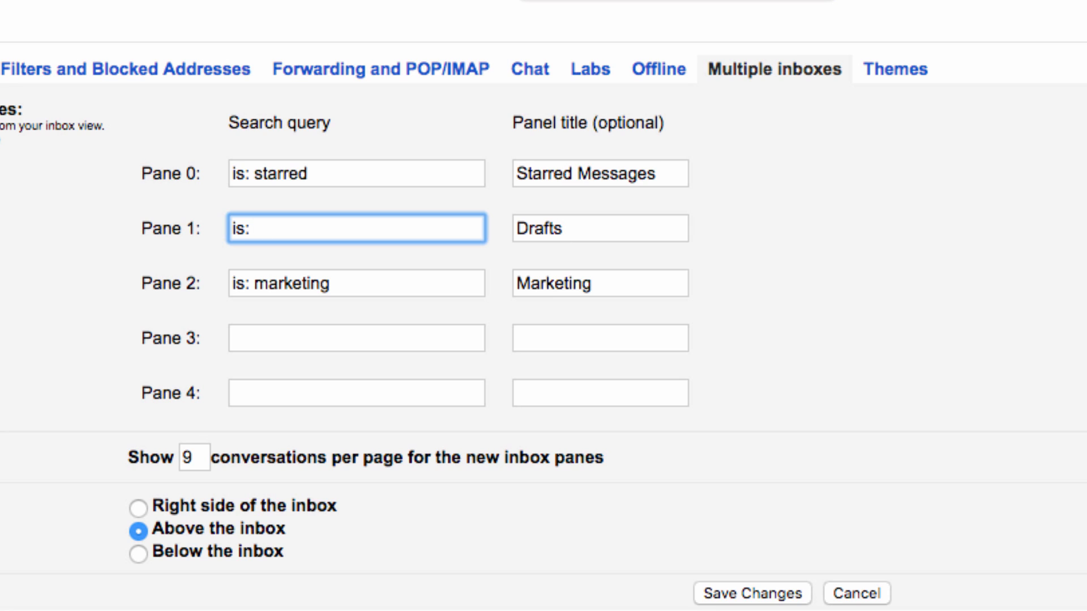
type("Follw")
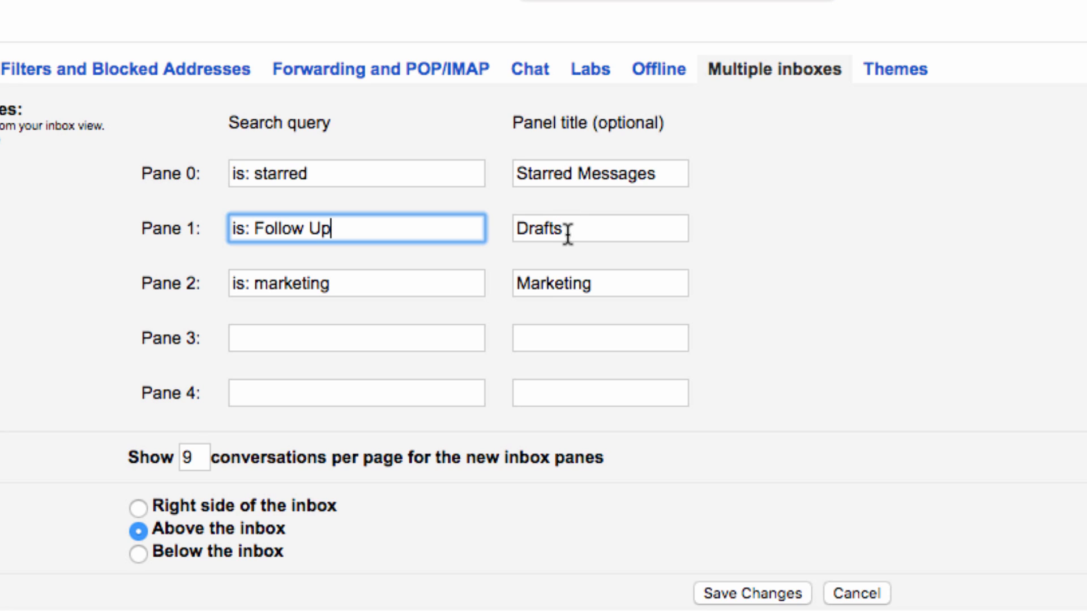
type("Follow")
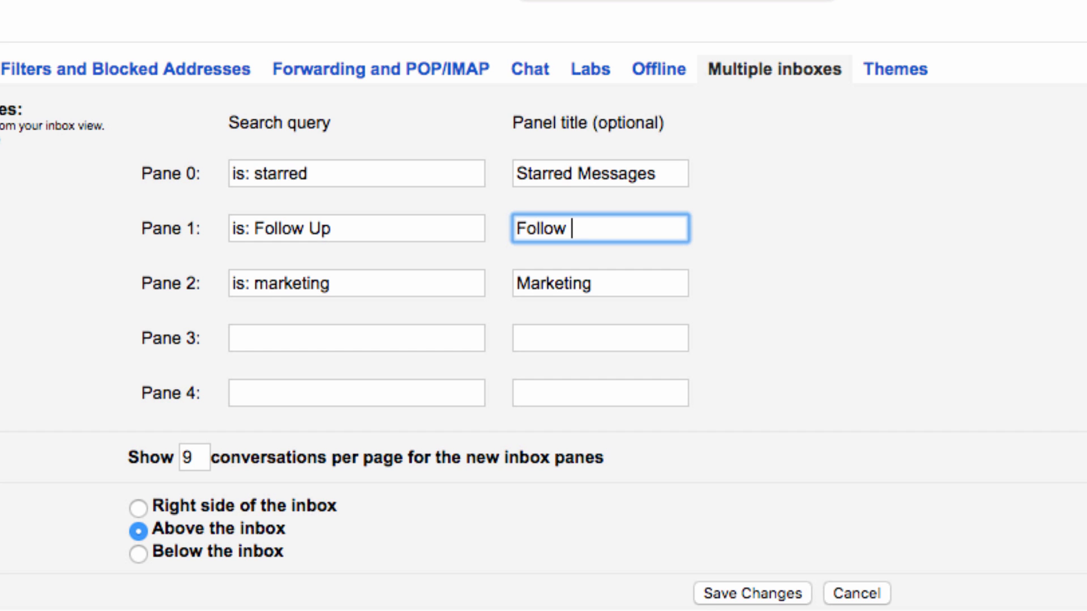
type("Up")
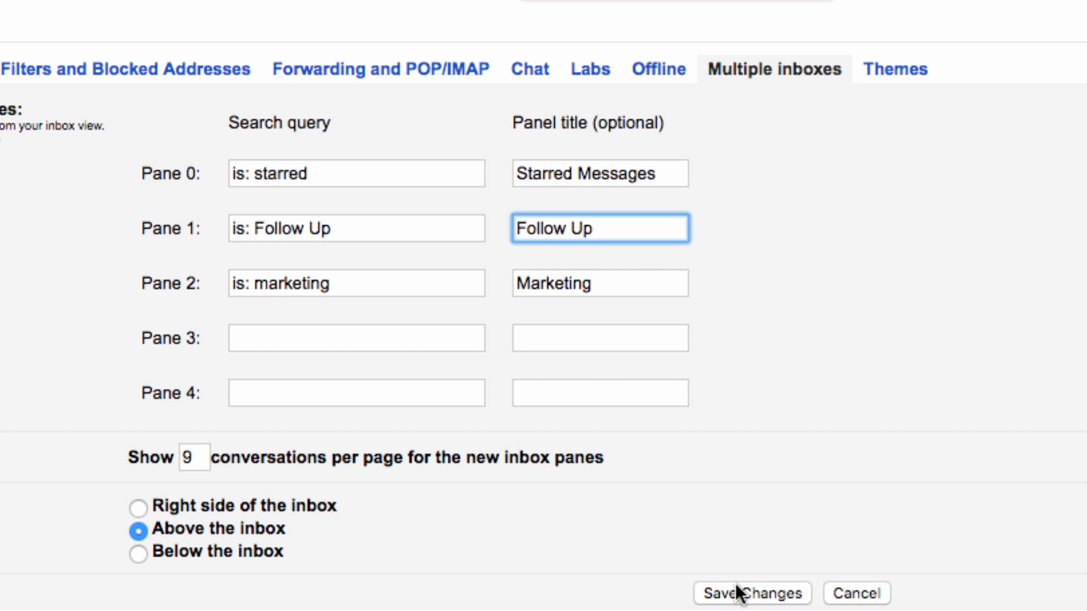
left_click(751, 593)
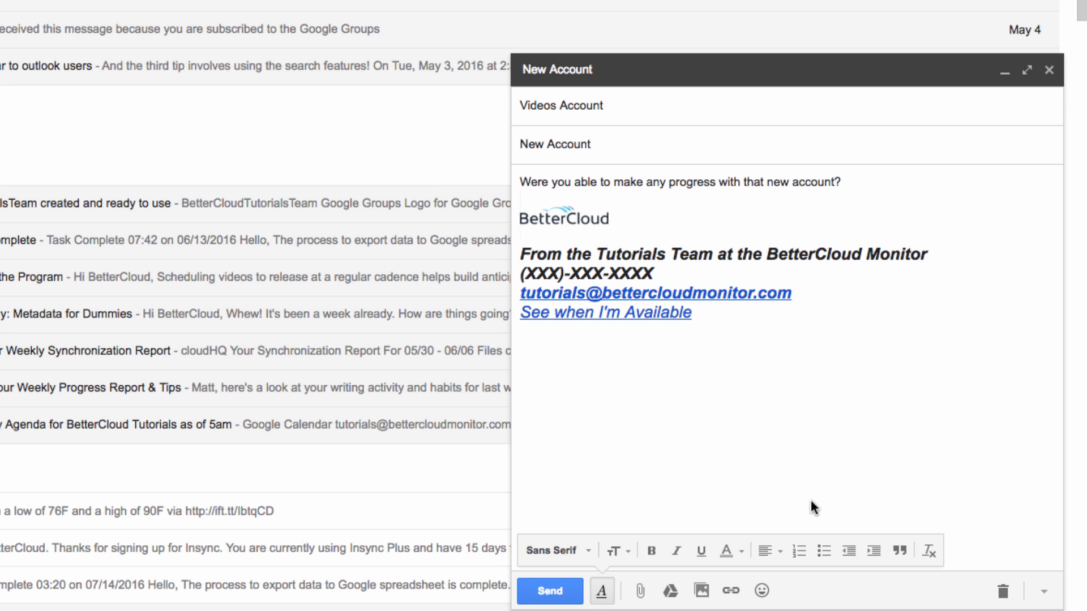
mouse_move(914, 501)
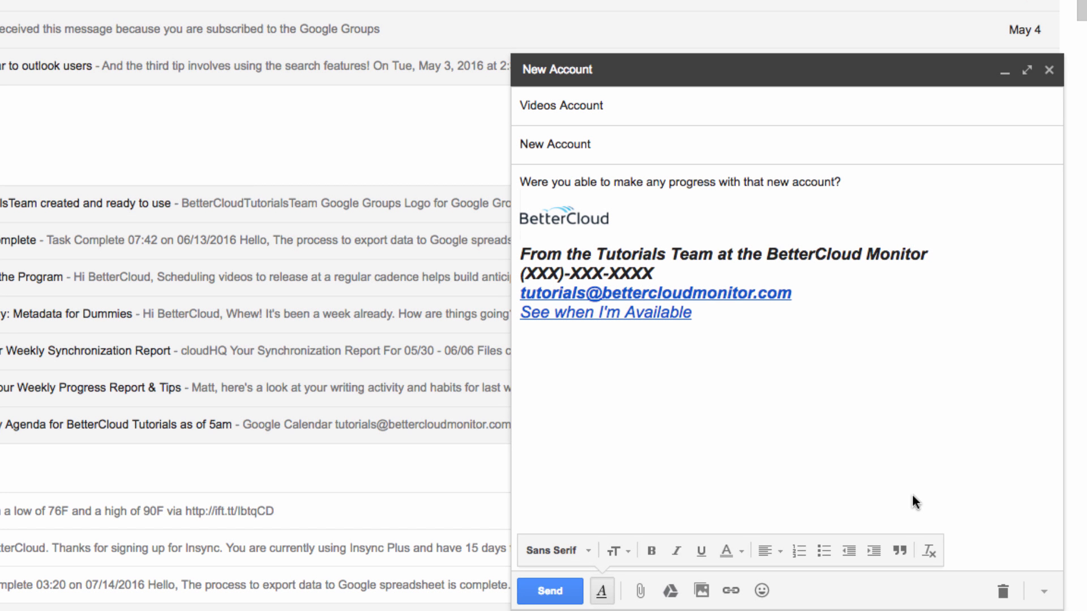
Send the New Account draft to Videos Account.
left_click(1048, 592)
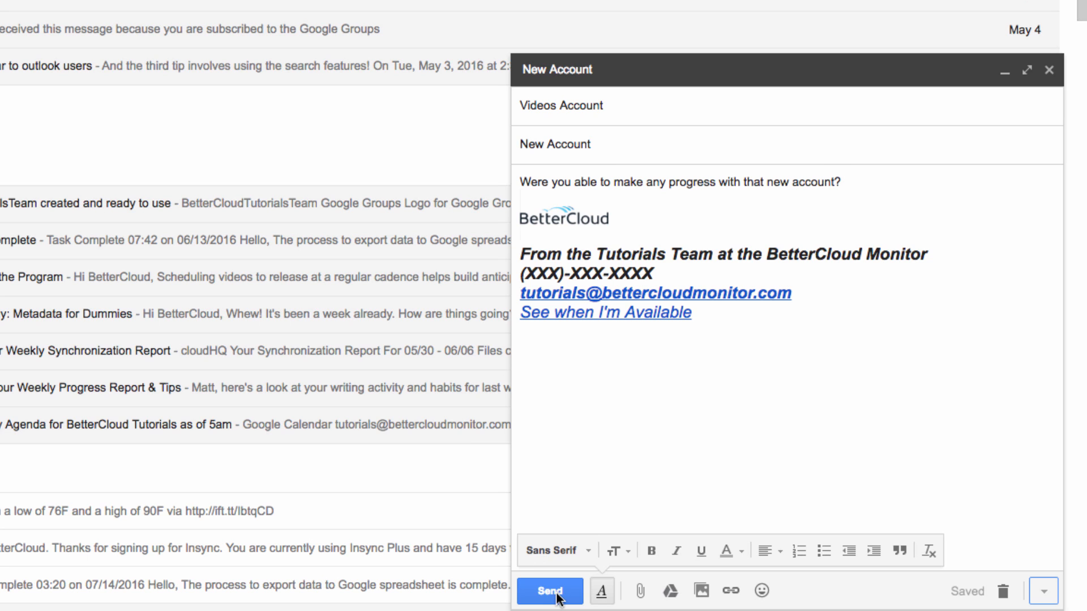
left_click(548, 591)
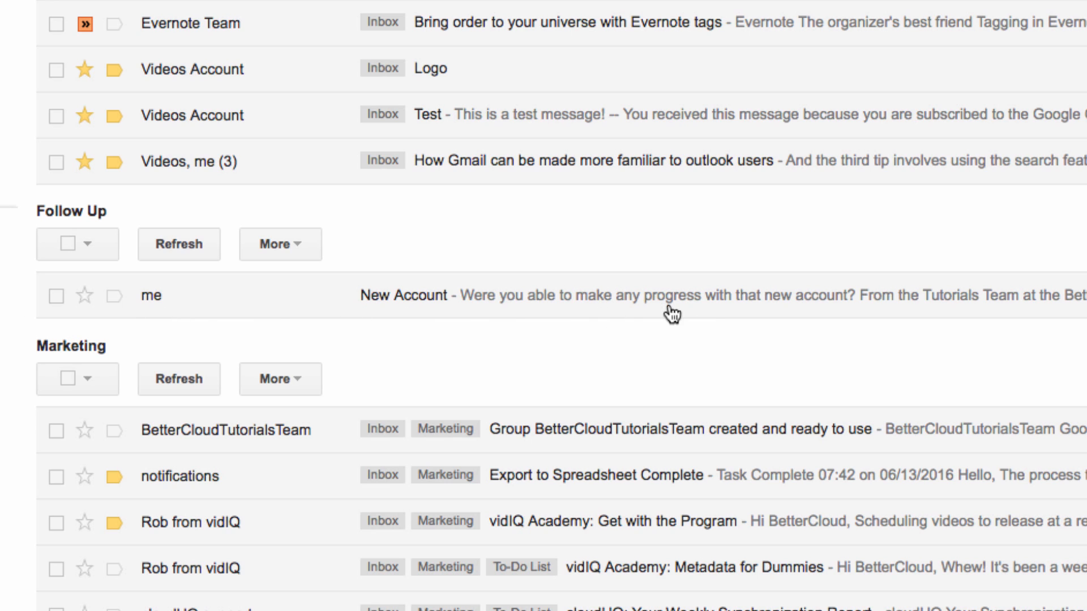
mouse_move(779, 335)
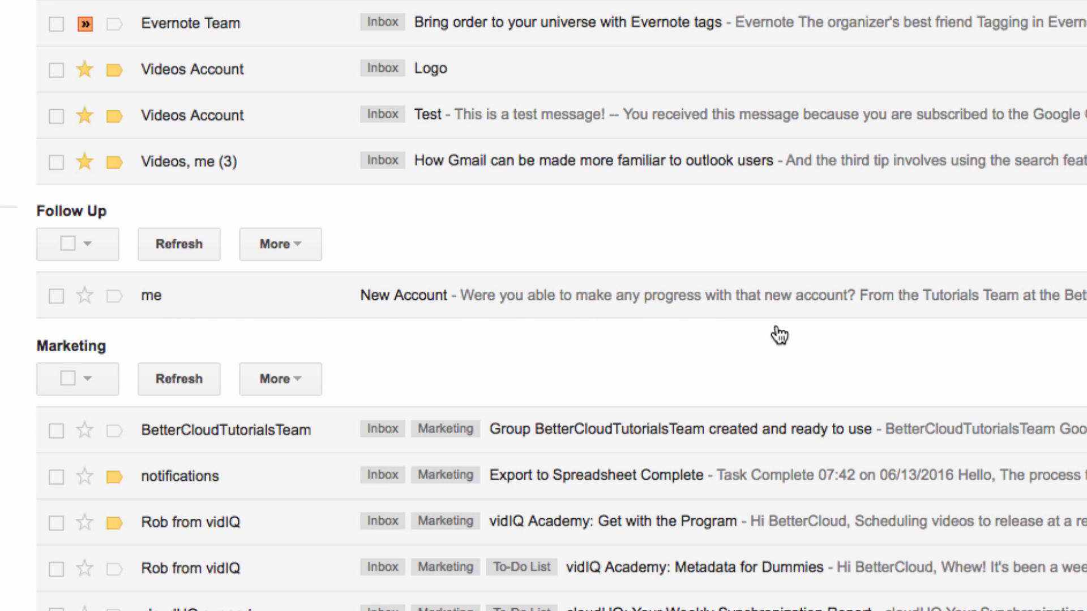